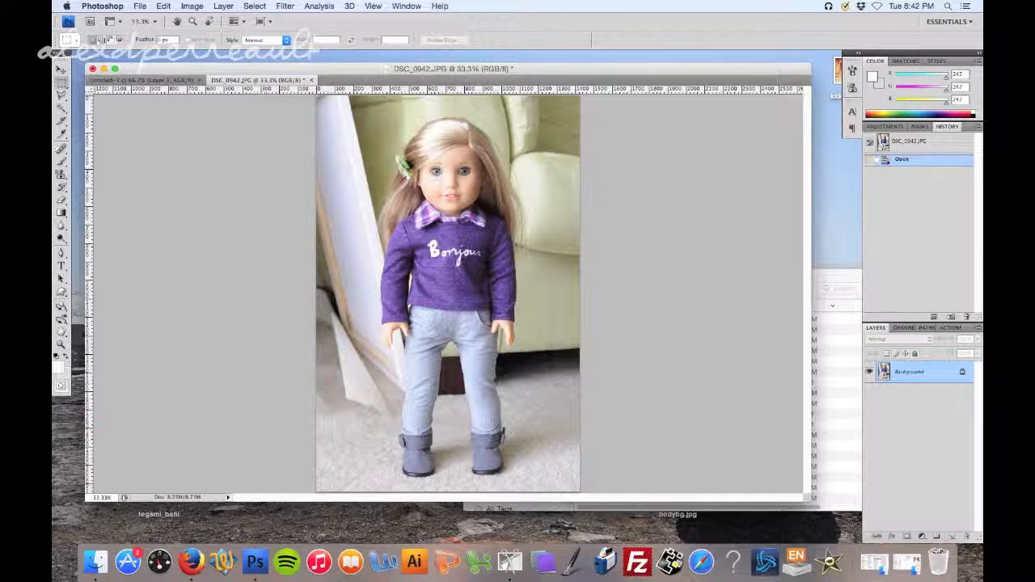
Scale the doll photo down to smaller pixel dimensions via Image Size
left_click(190, 6)
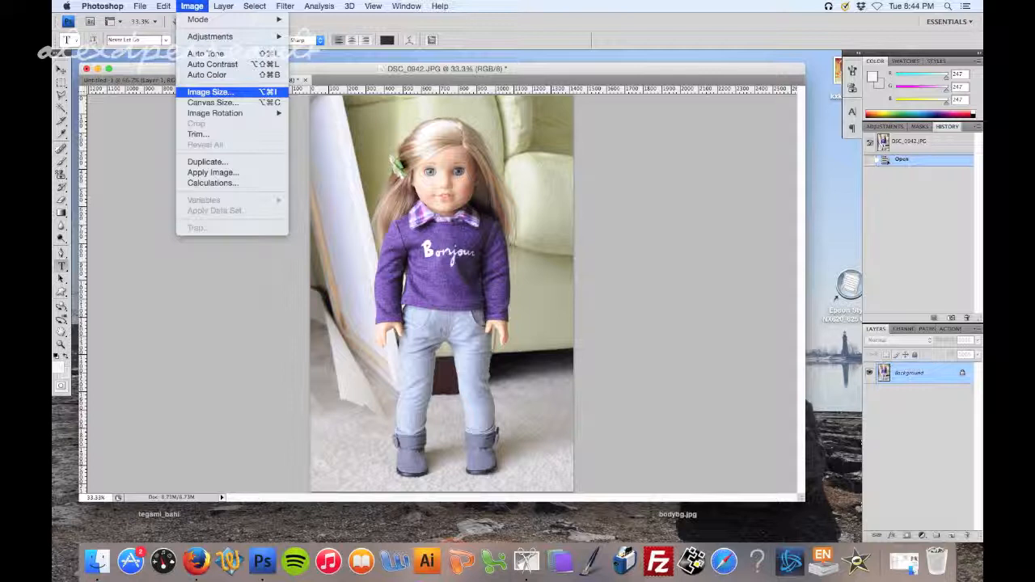
left_click(210, 90)
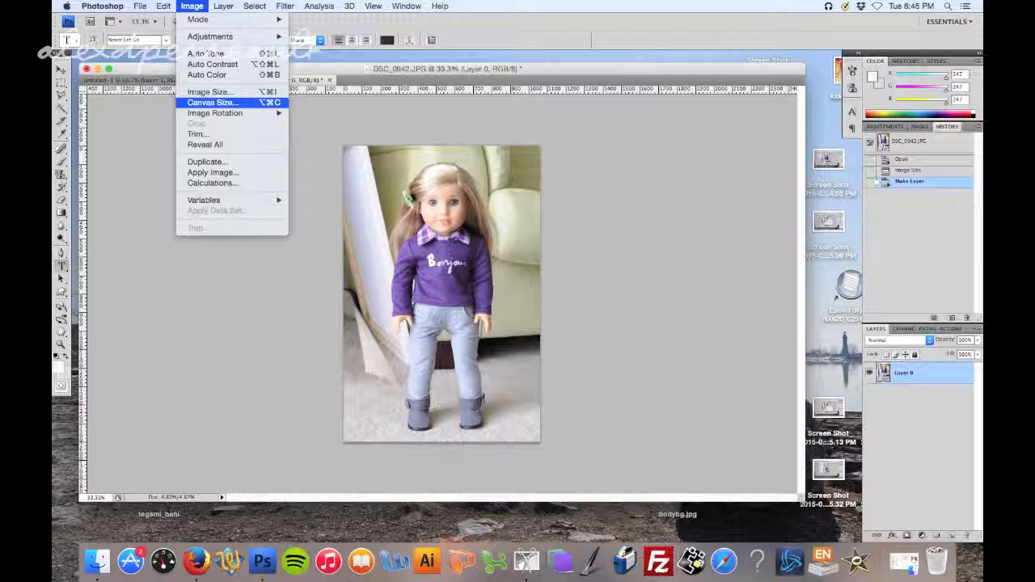
Widen the canvas to a square anchored left, leaving a transparent strip beside the photo
left_click(212, 102)
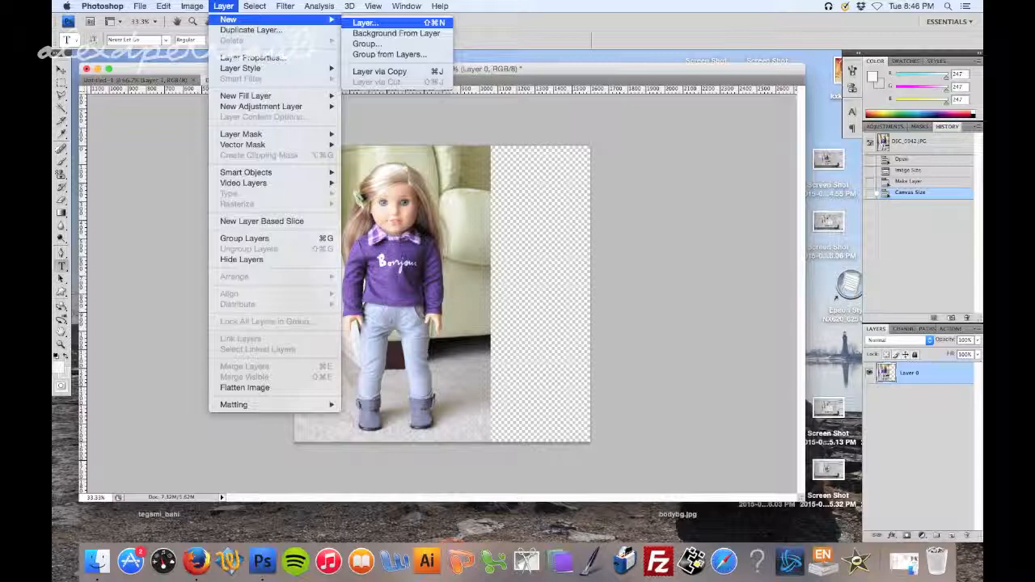
Create a new empty Layer 1 to sit beneath the doll photo layer
left_click(365, 23)
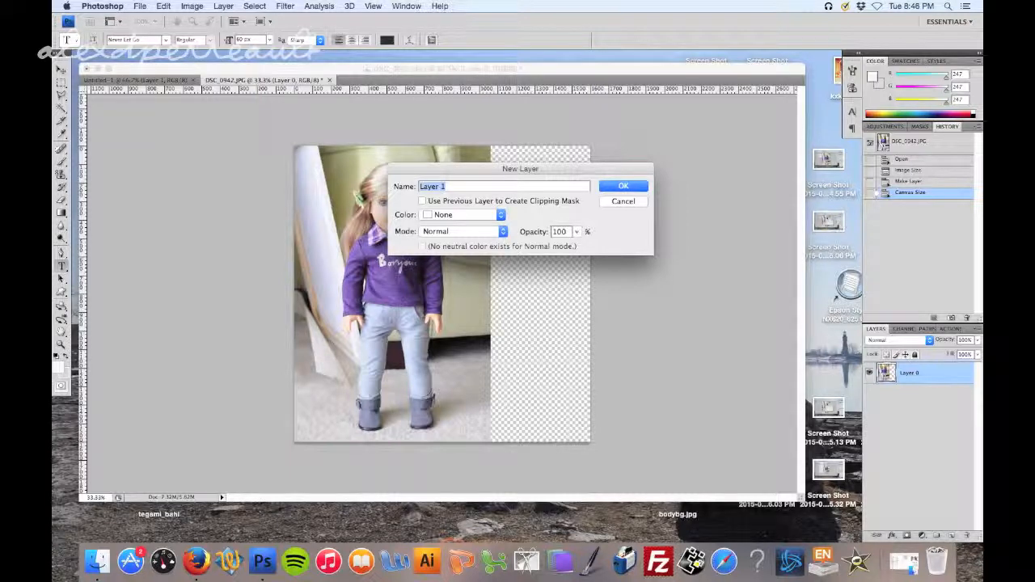
left_click(624, 186)
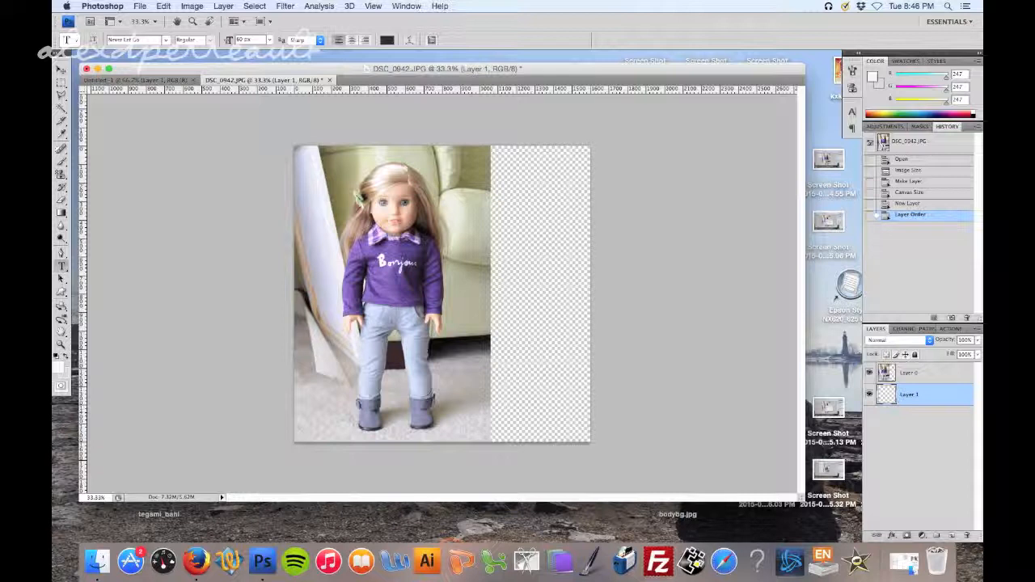
Fill the transparent strip on Layer 1 with light gray using the Paint Bucket
left_click(61, 212)
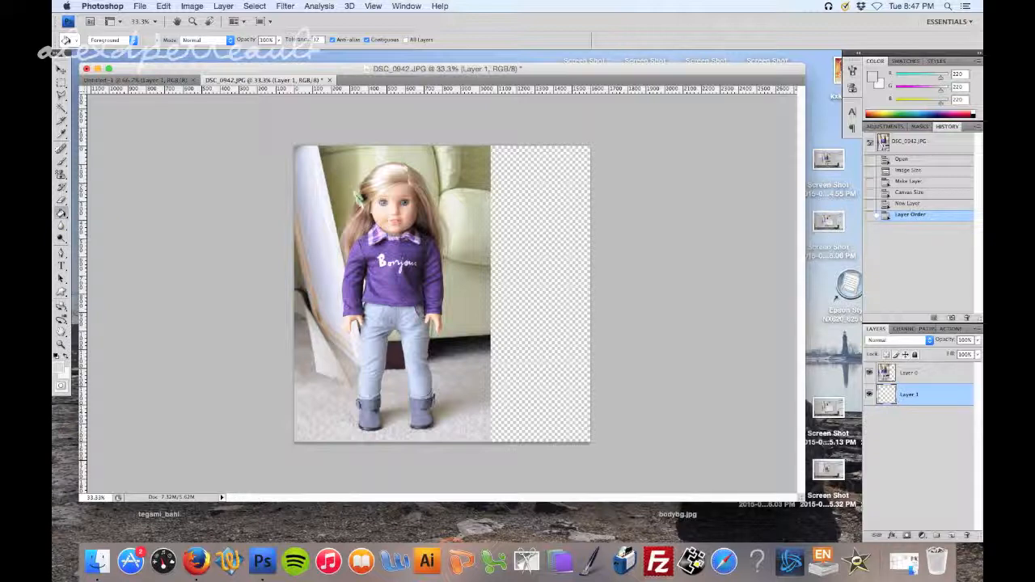
left_click(537, 295)
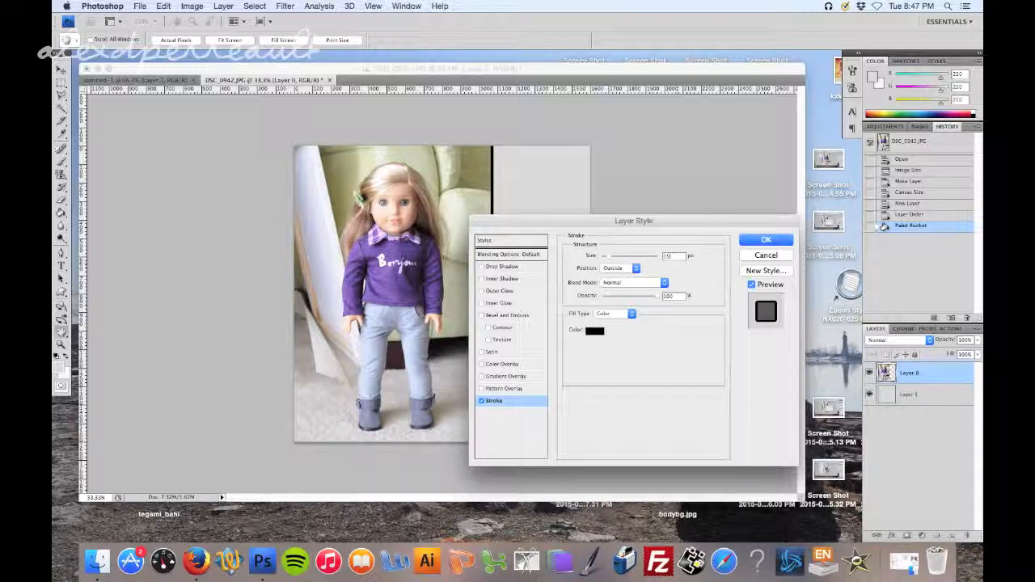
Set the Layer 0 stroke effect colour to white for the photo border
left_click(595, 330)
type("ffffff")
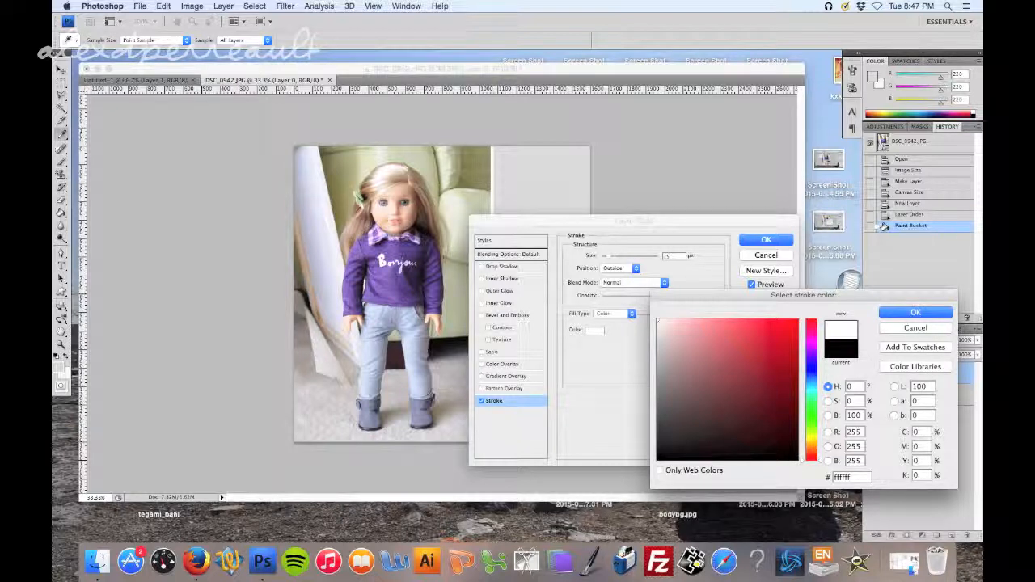
left_click(916, 312)
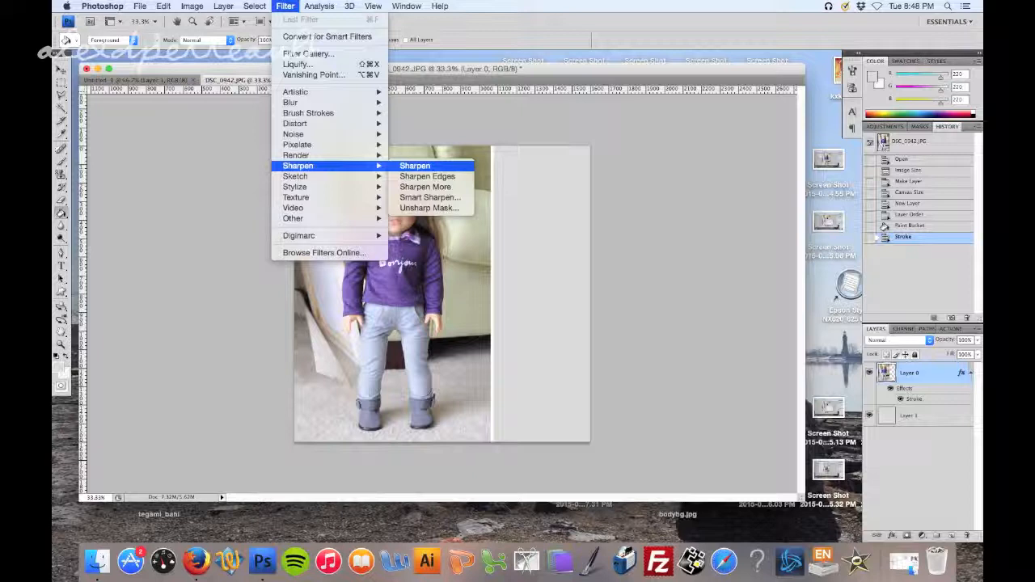
Apply the Sharpen filter to the doll photo layer
left_click(414, 165)
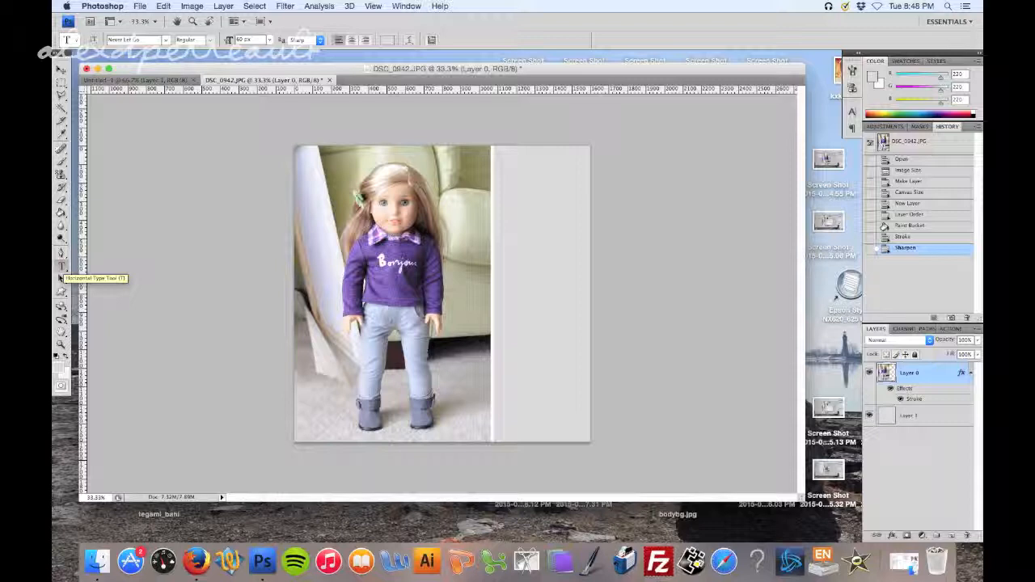
Add white watermark text over the doll's shirt at lowered layer opacity
left_click(337, 314)
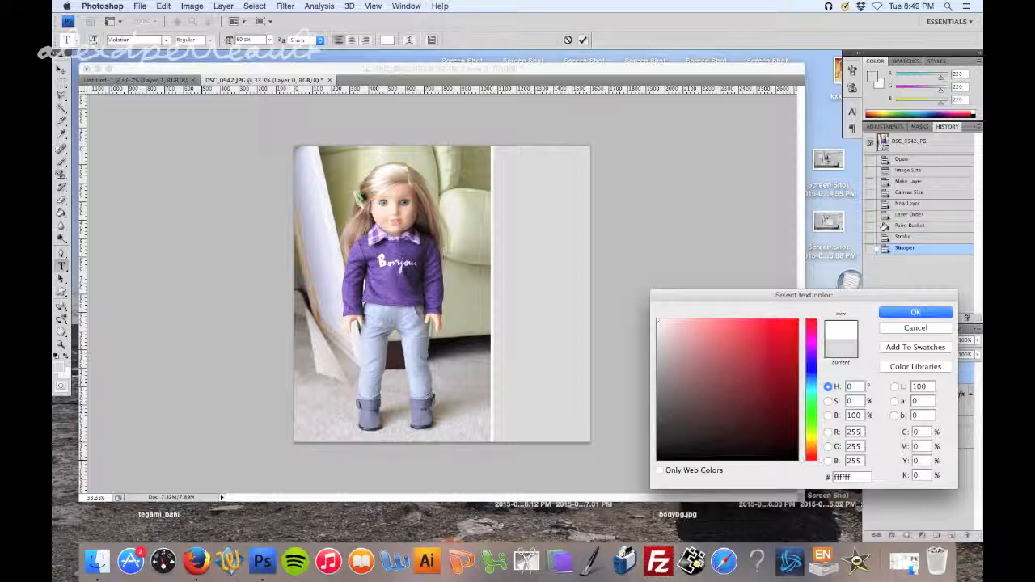
left_click(915, 312)
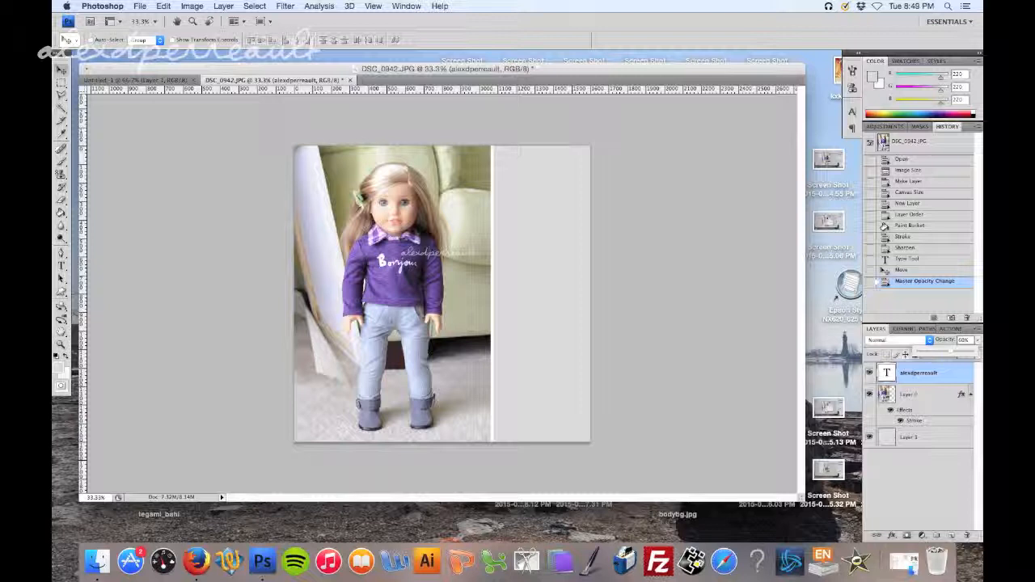
Export the image via Save for Web as JPEG example_01.jpg to the desktop
left_click(139, 7)
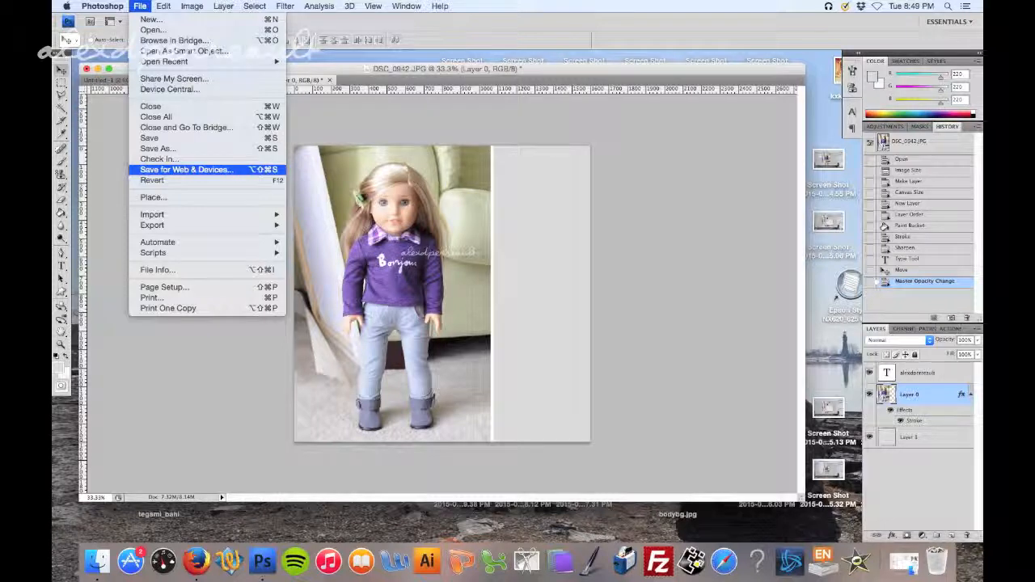
left_click(186, 170)
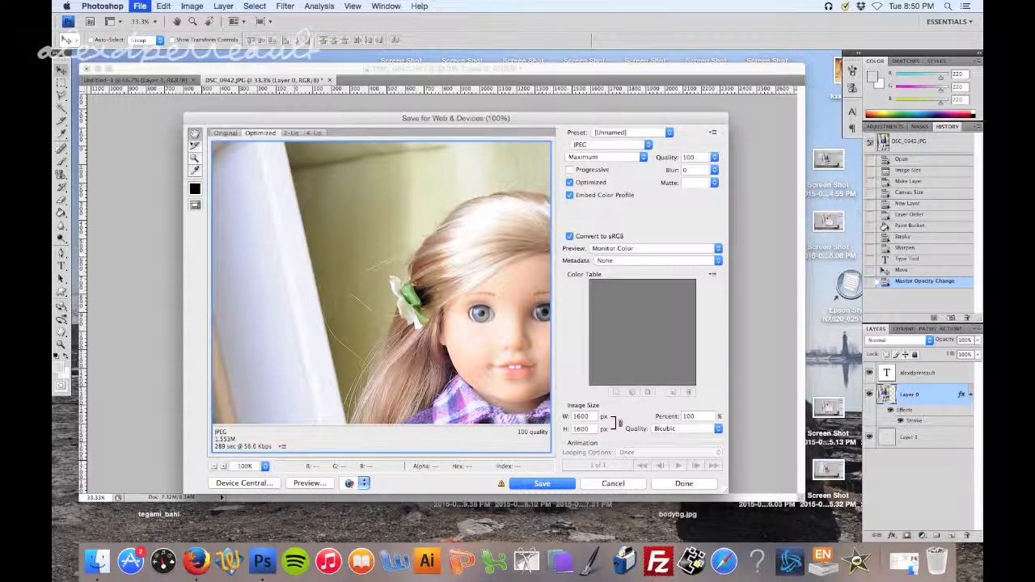
left_click(541, 482)
type("example_01.jpg")
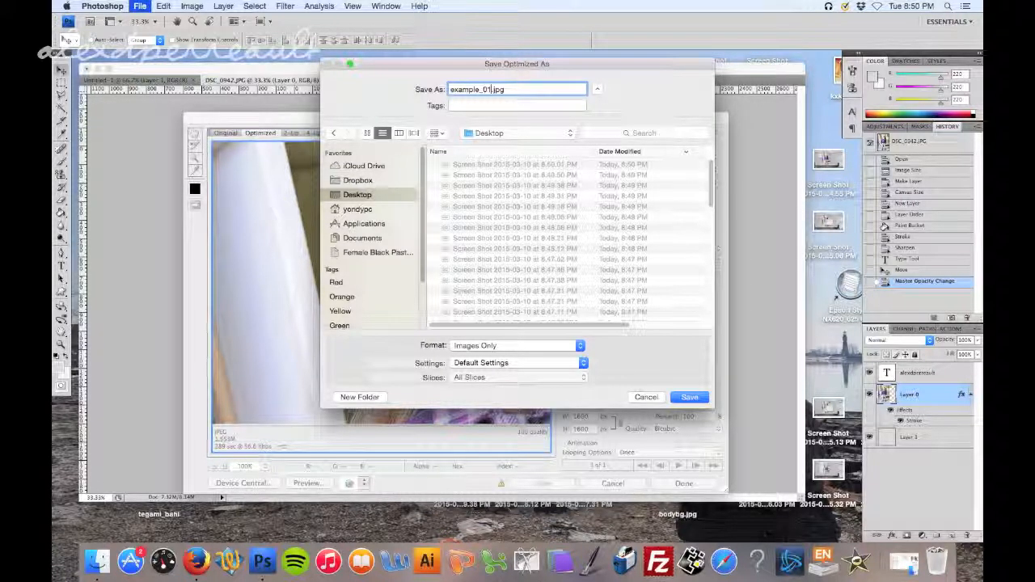
left_click(689, 398)
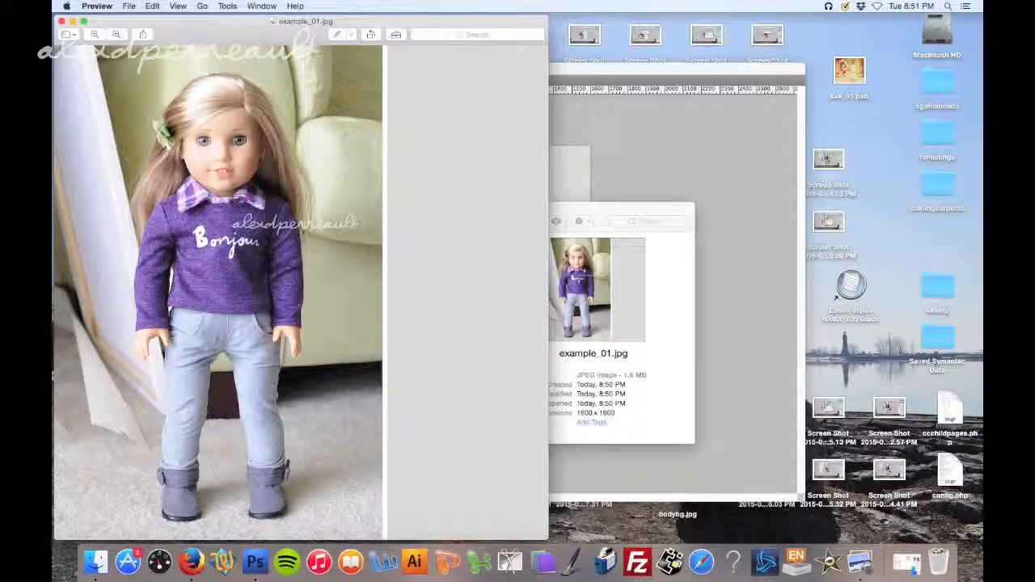